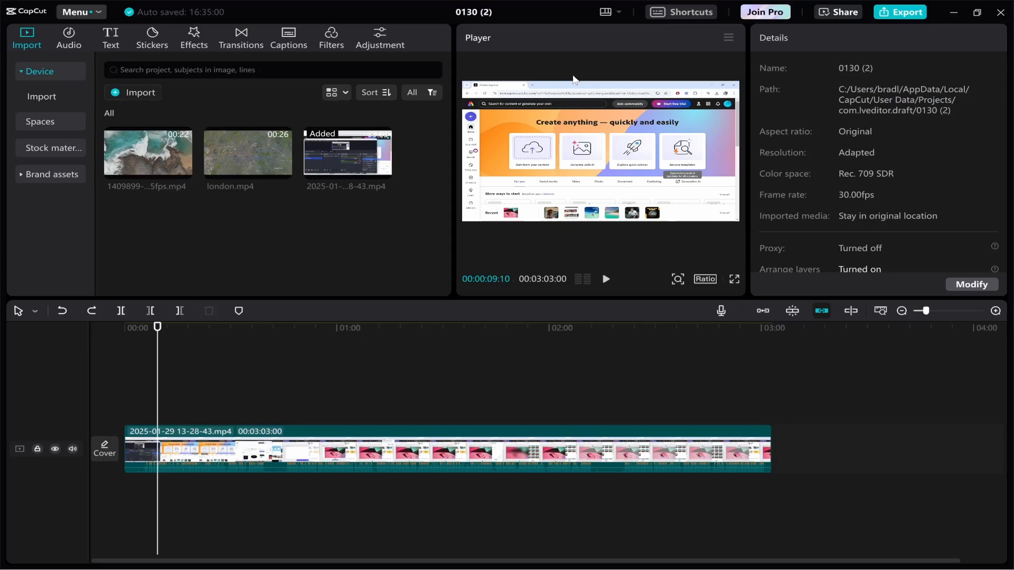
pyautogui.moveTo(507, 369)
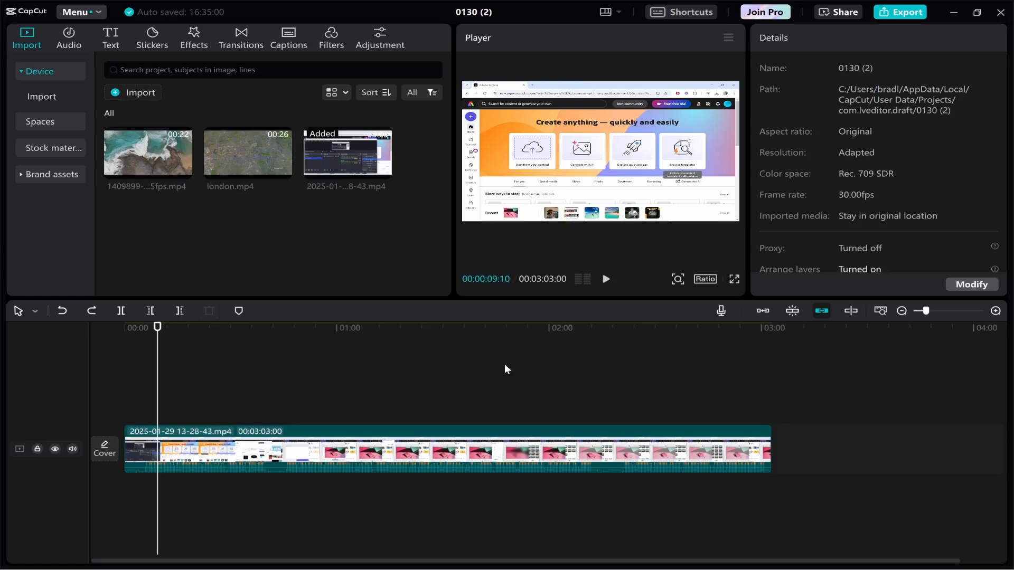
pyautogui.moveTo(434, 413)
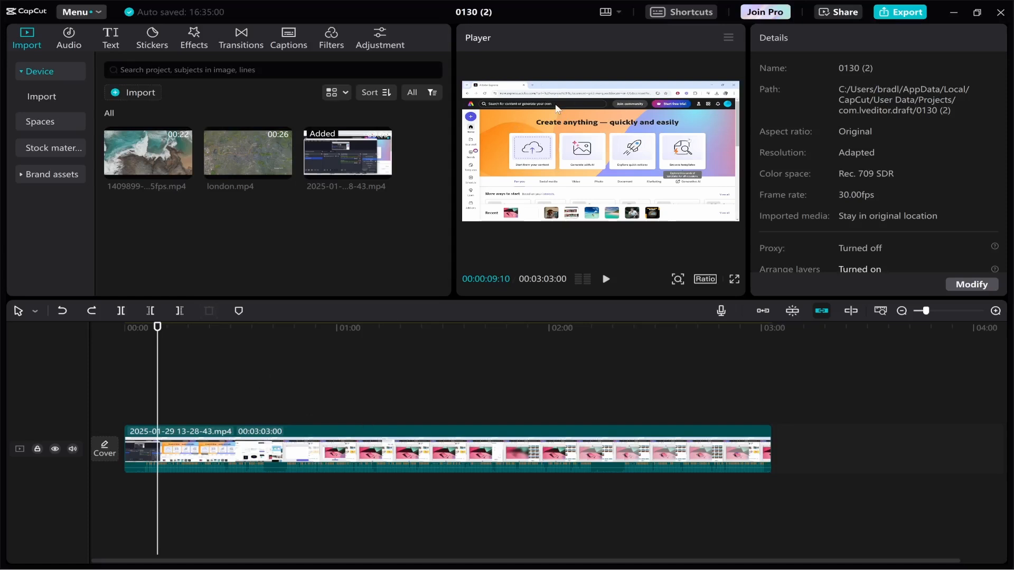
pyautogui.moveTo(386, 348)
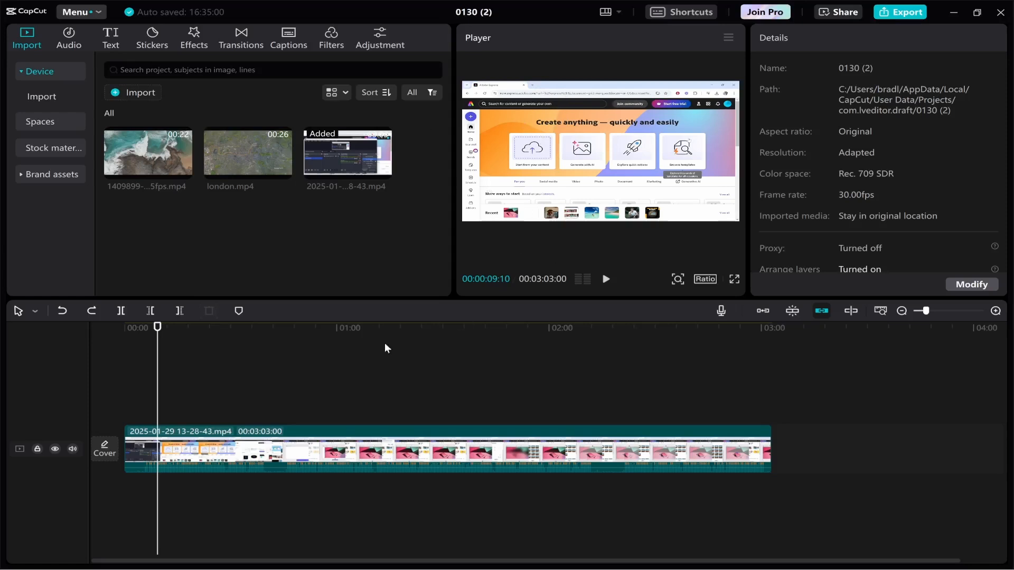
pyautogui.moveTo(688, 427)
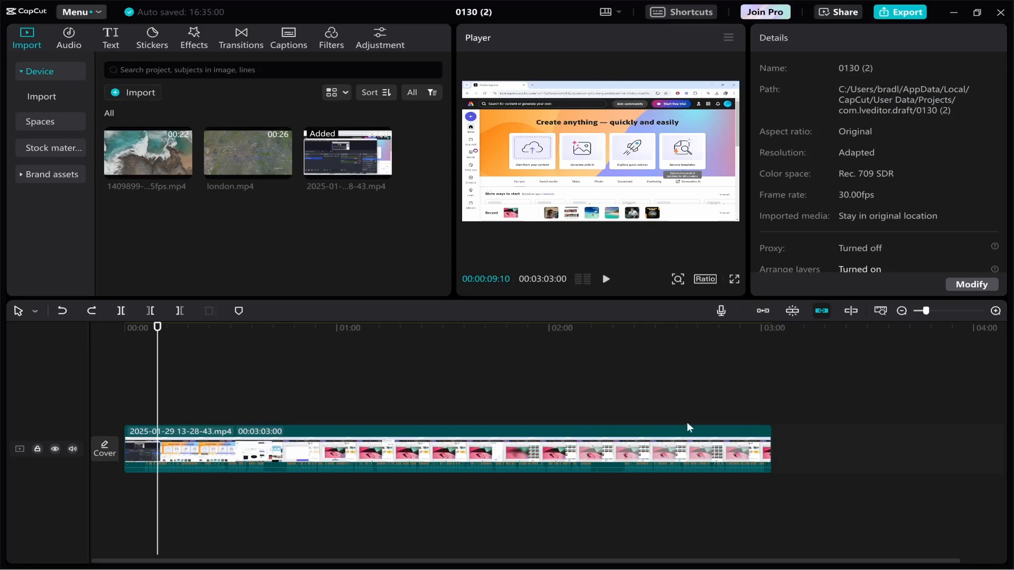
pyautogui.moveTo(975, 329)
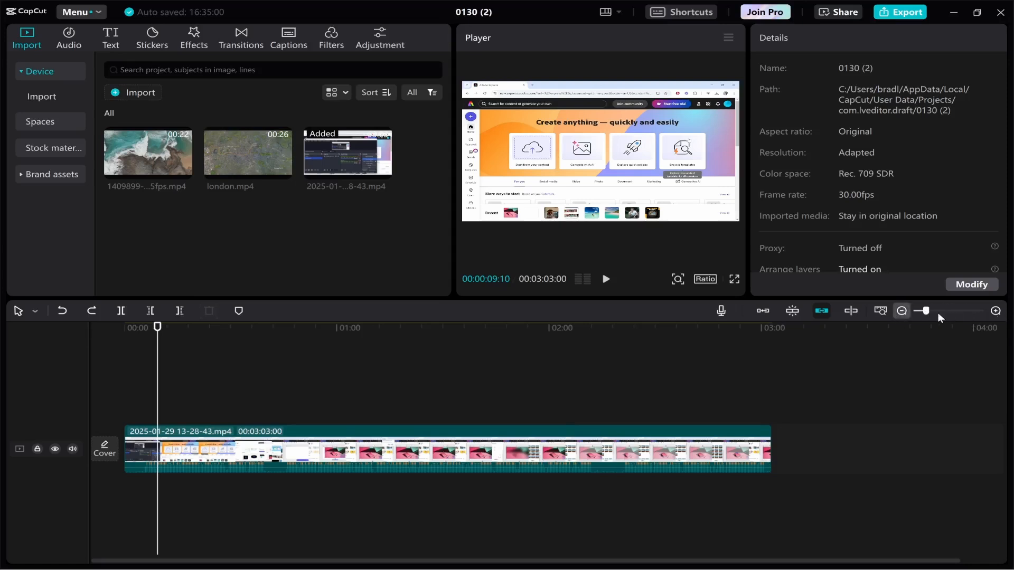
# Zoom the timeline in and move the playhead to about nine seconds, where content starts.
pyautogui.moveTo(920, 311); pyautogui.dragTo(936, 311)
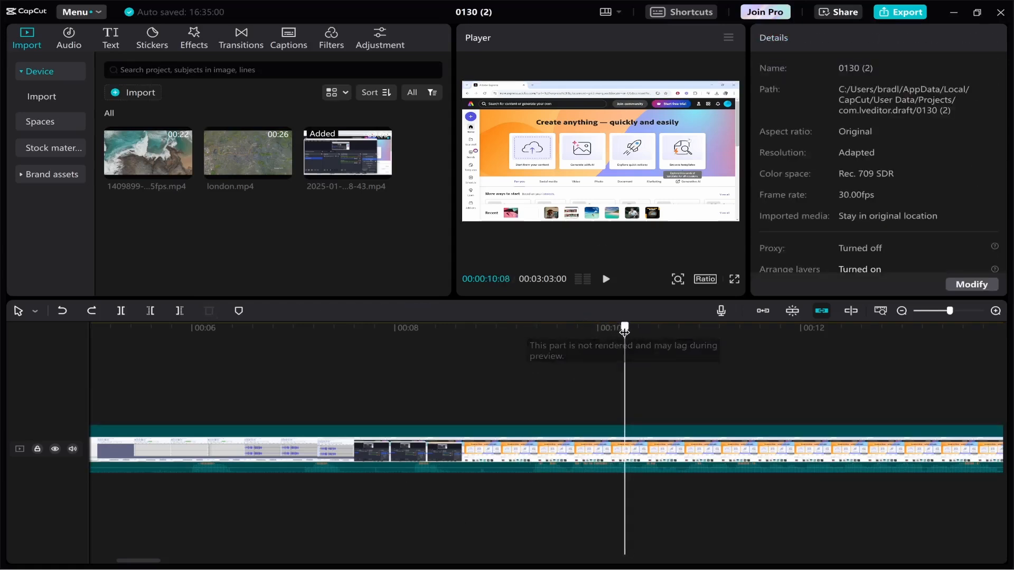
pyautogui.moveTo(624, 326); pyautogui.dragTo(533, 326)
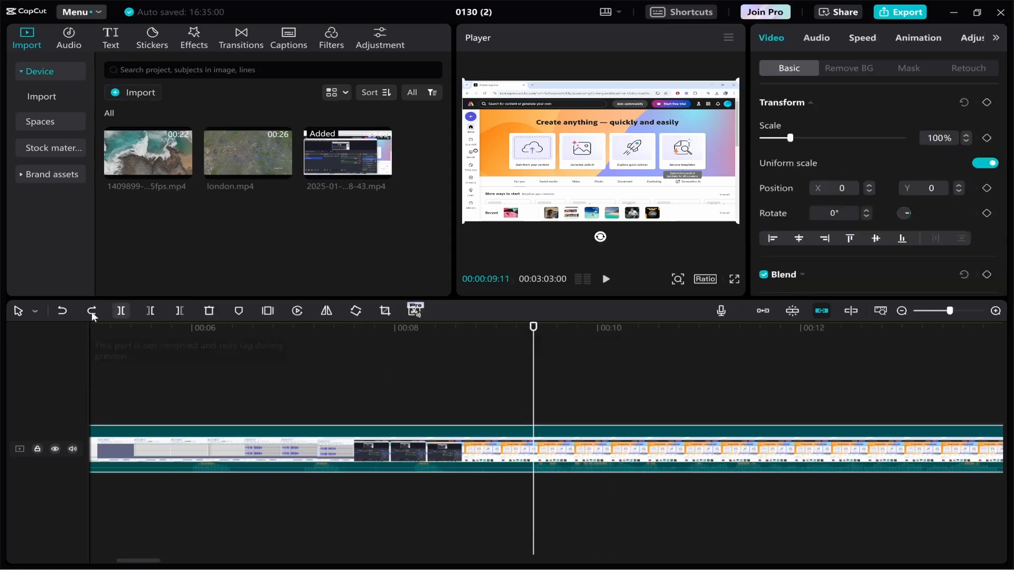
pyautogui.moveTo(121, 311)
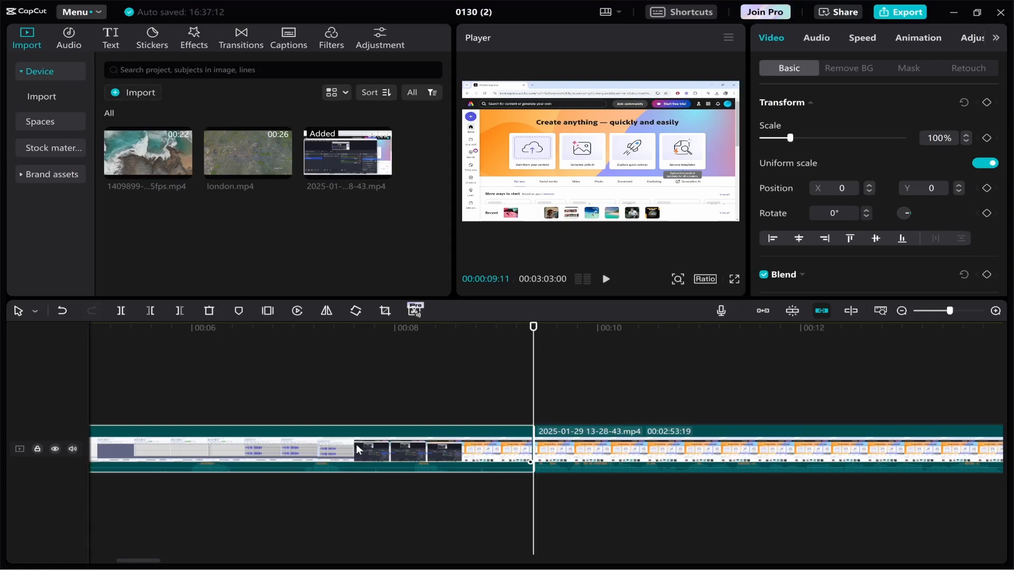
# Delete the leading nine-second silent piece, leaving a 2:53:19 clip.
pyautogui.rightClick(357, 449)
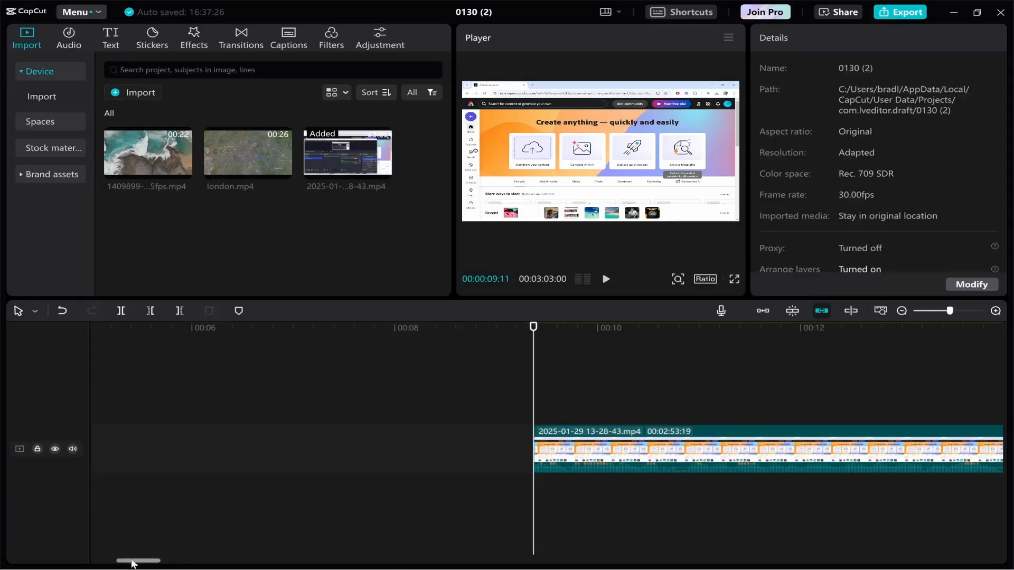
pyautogui.click(605, 279)
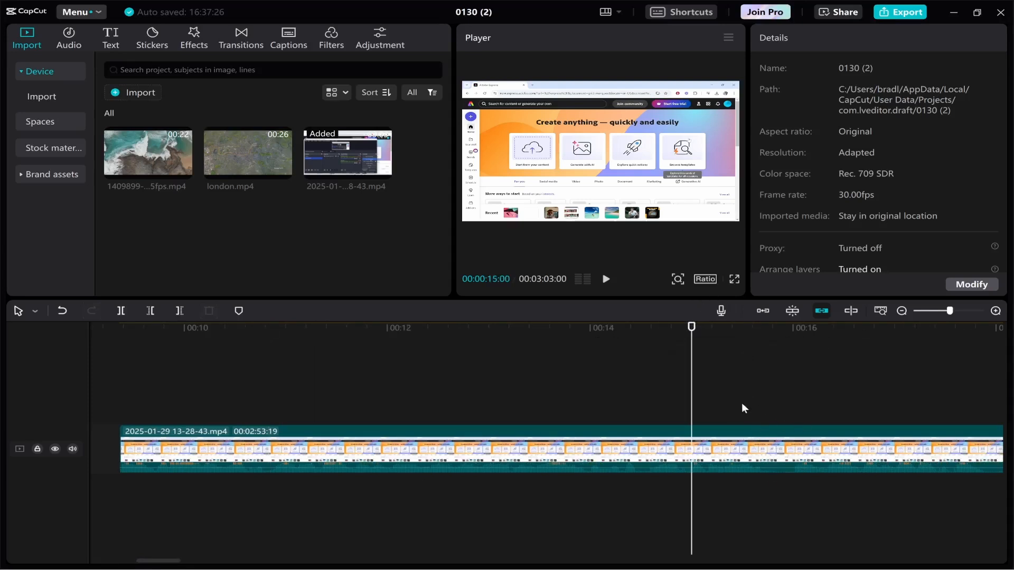
# Bring the timeline to about 00:28, where the Get started dialog appears.
pyautogui.click(605, 279)
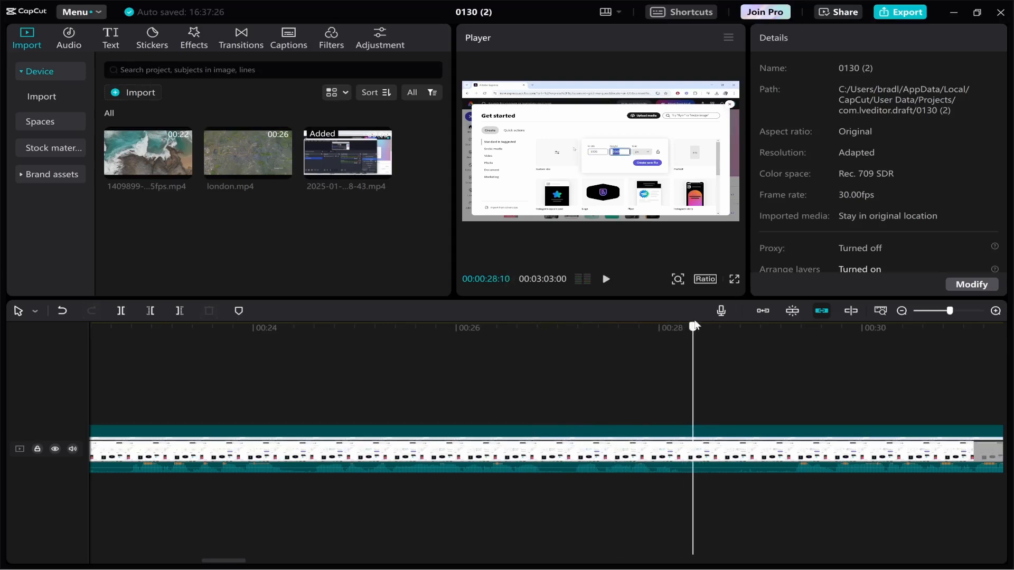
# Mark the start and end of the dead space just after 00:28.
pyautogui.moveTo(691, 327); pyautogui.dragTo(645, 328)
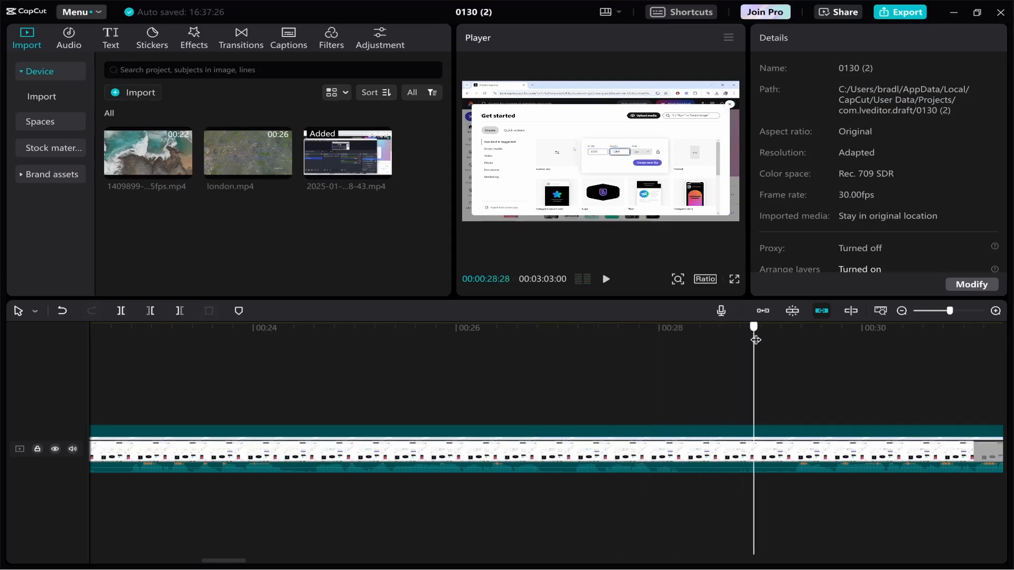
pyautogui.moveTo(754, 327); pyautogui.dragTo(793, 326)
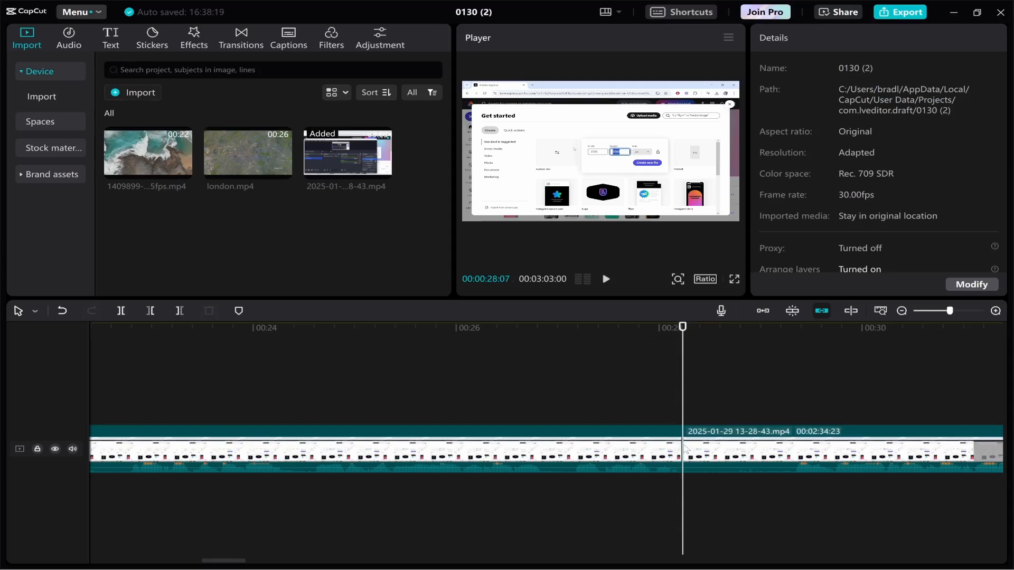
pyautogui.moveTo(683, 326); pyautogui.dragTo(763, 326)
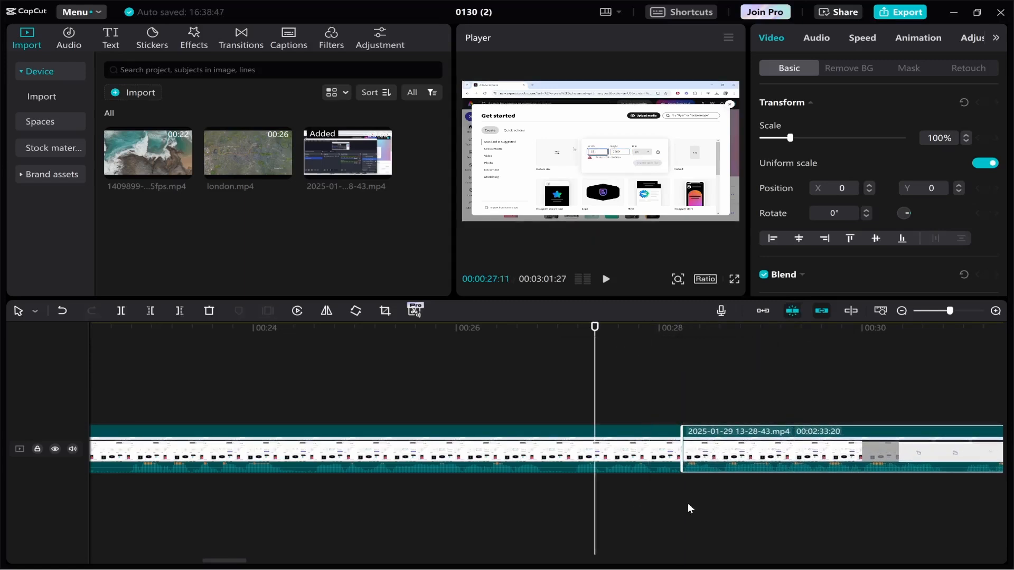
# Play back the joined section to check it, then stop.
pyautogui.click(605, 278)
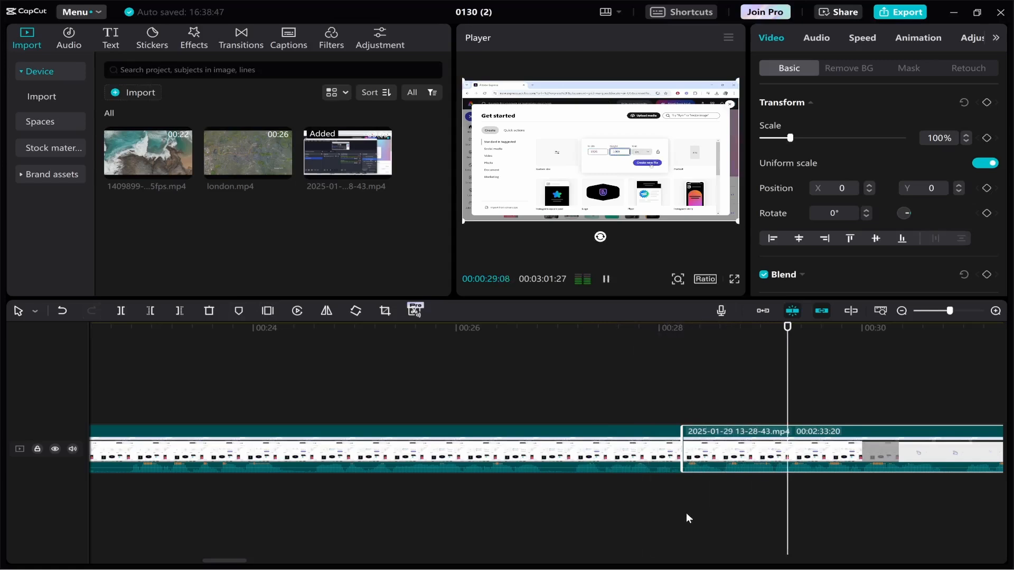
pyautogui.click(605, 280)
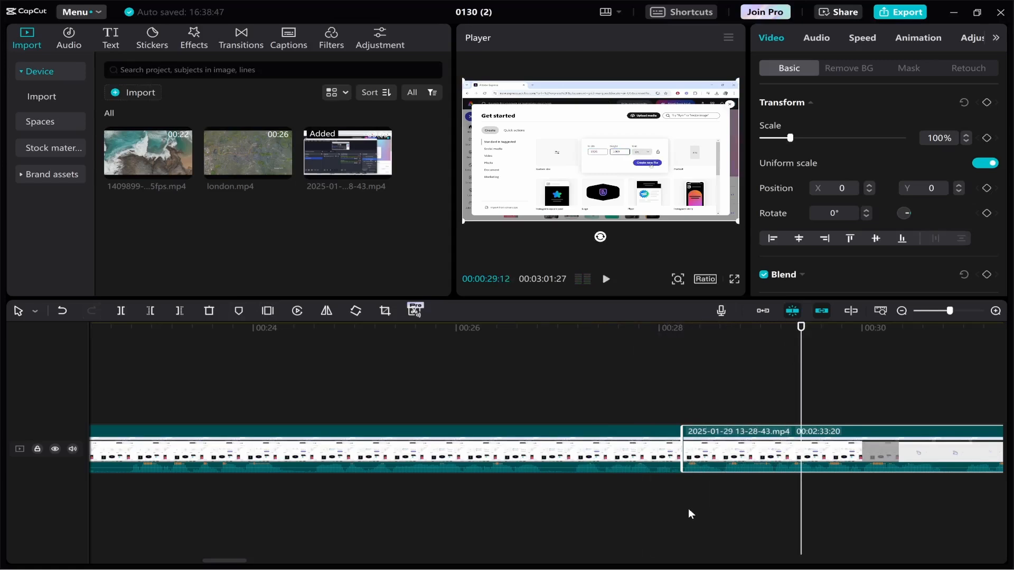